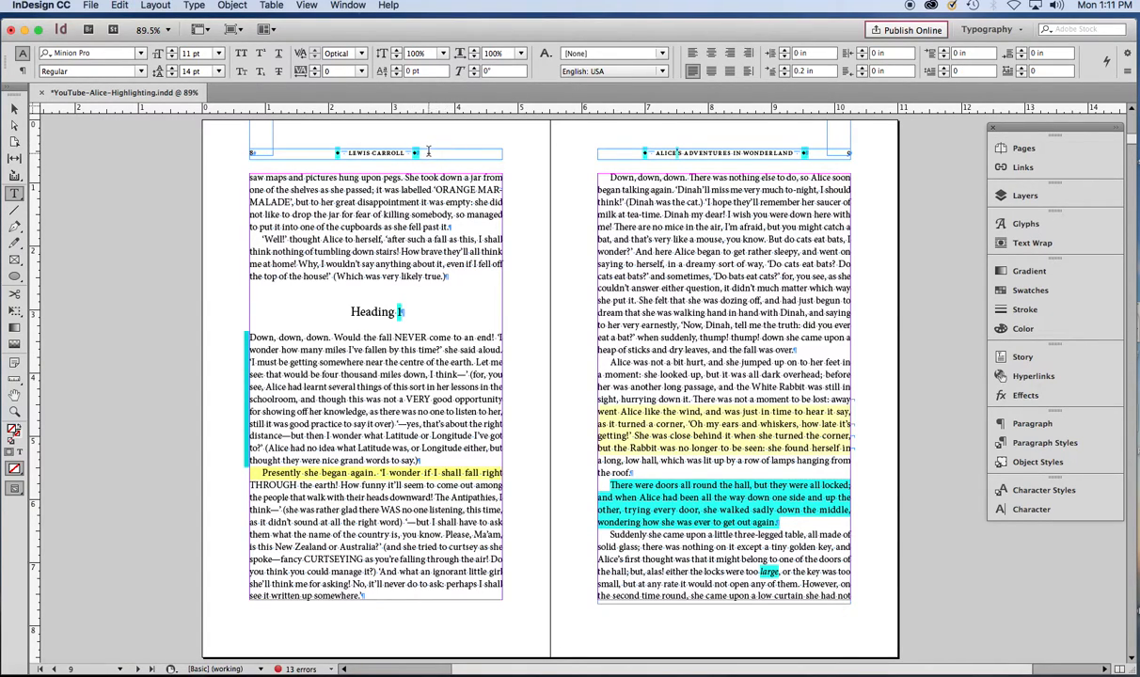
mouse_move(571, 162)
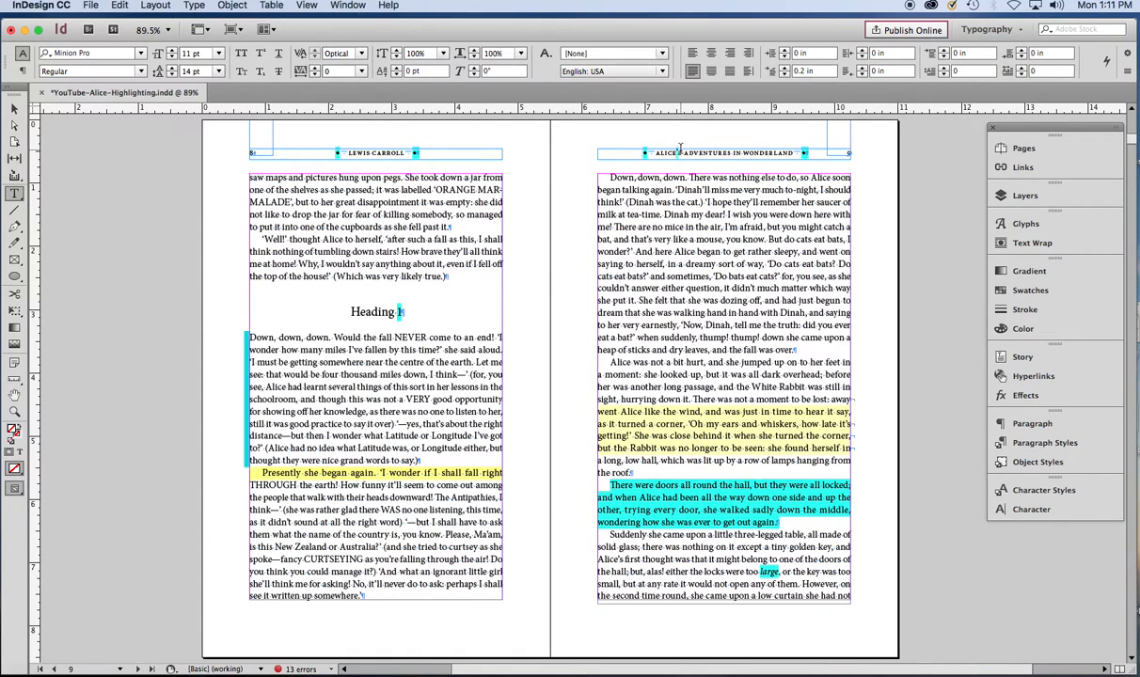
Step: Place the insertion point in the right-hand running head ALICE'S ADVENTURES IN WONDERLAND
left_click(679, 152)
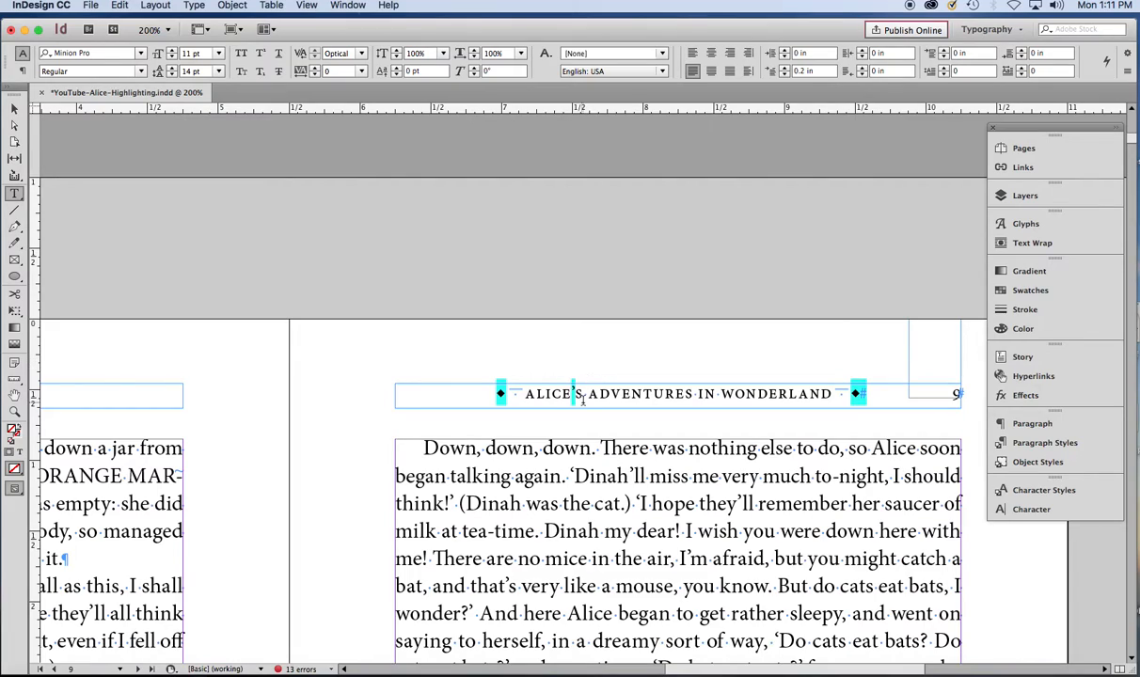
left_click(594, 393)
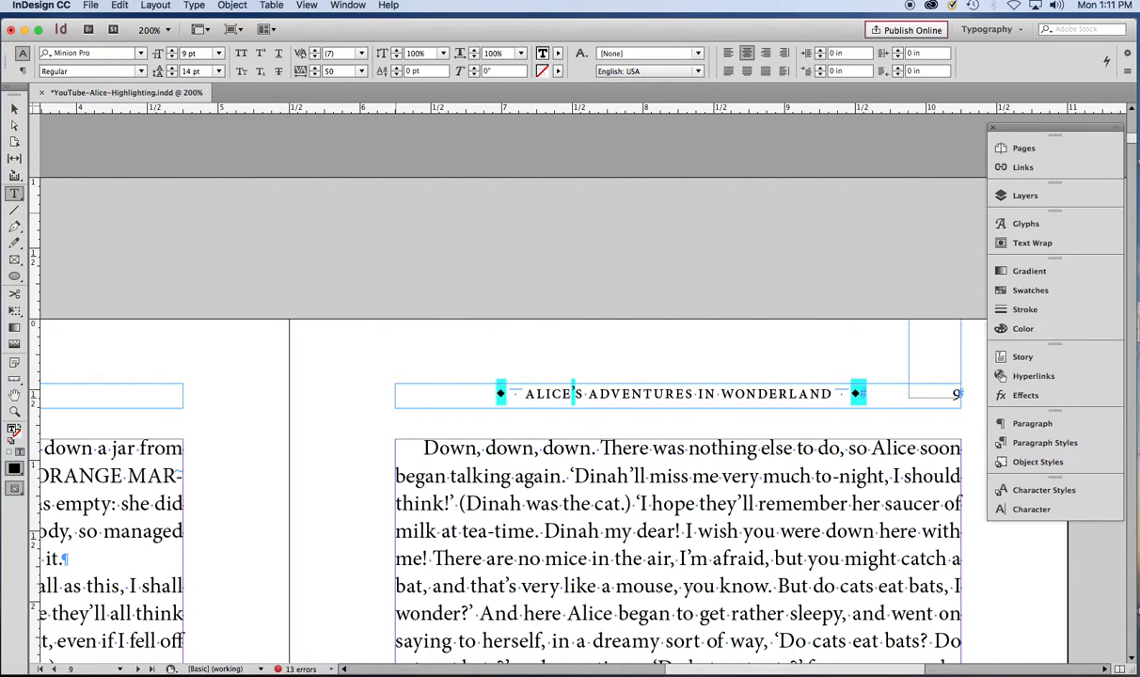
left_click(150, 29)
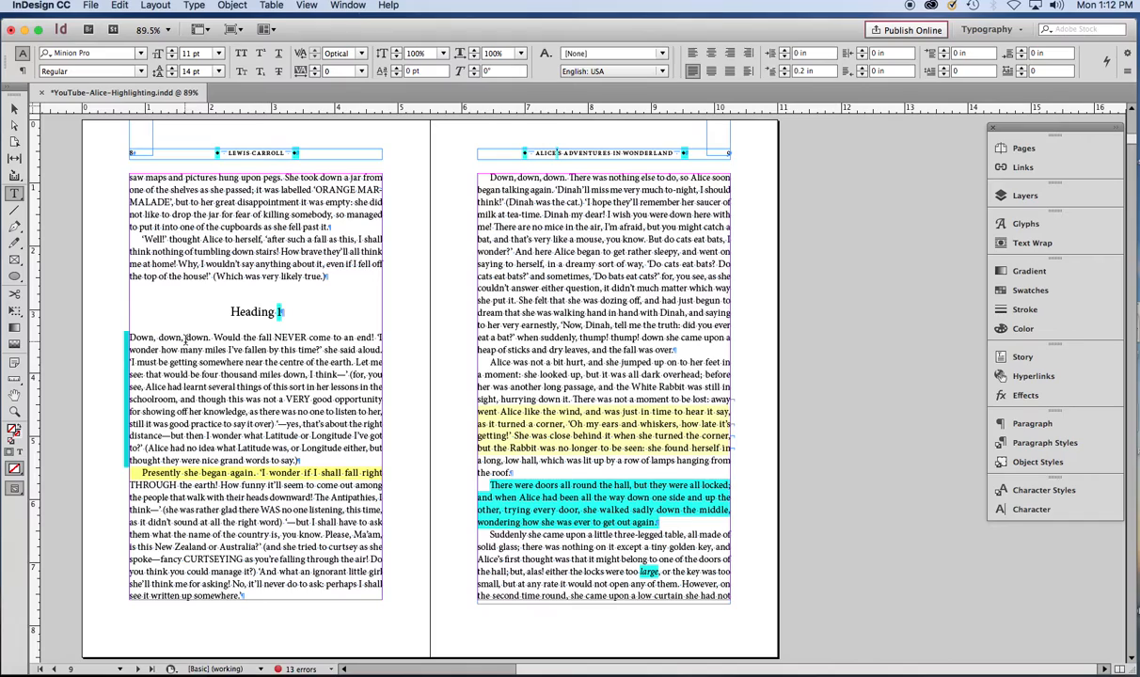
mouse_move(154, 420)
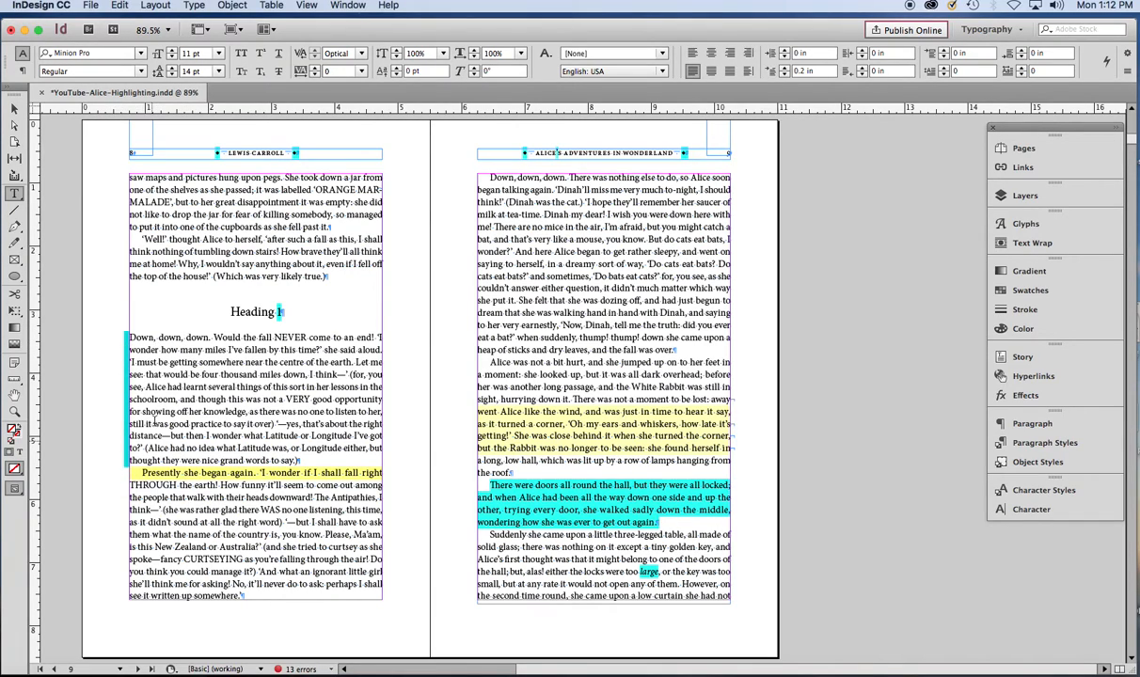
Step: With the cursor in the opening body paragraph, show the Paragraph Styles list
left_click(147, 337)
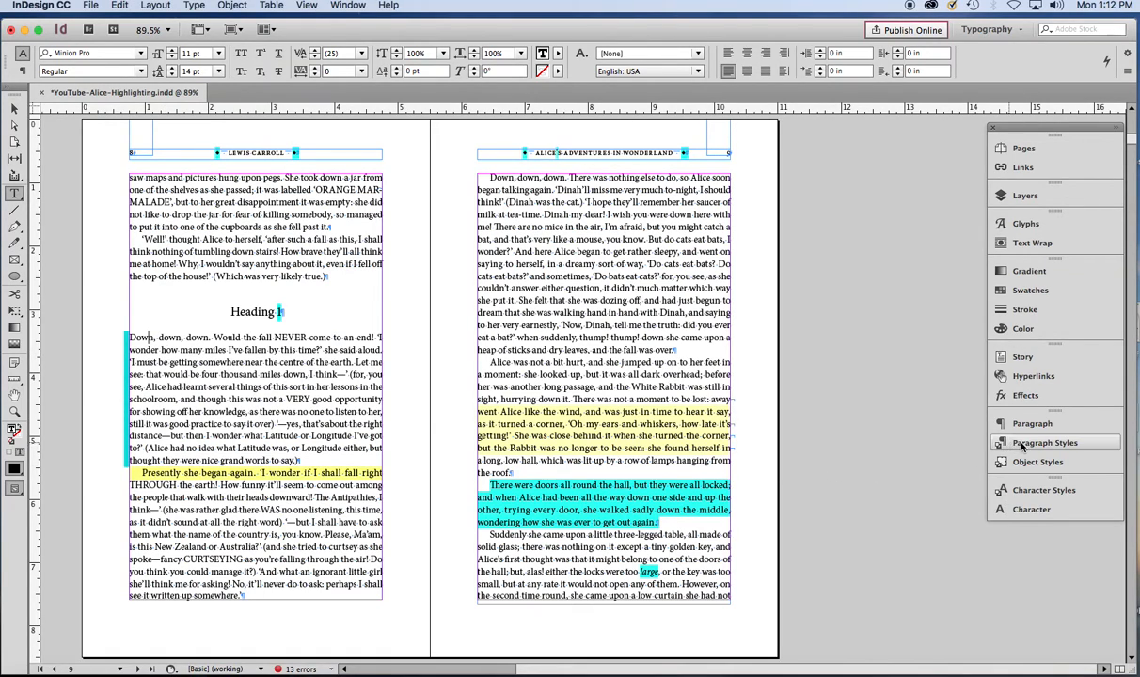
left_click(1045, 442)
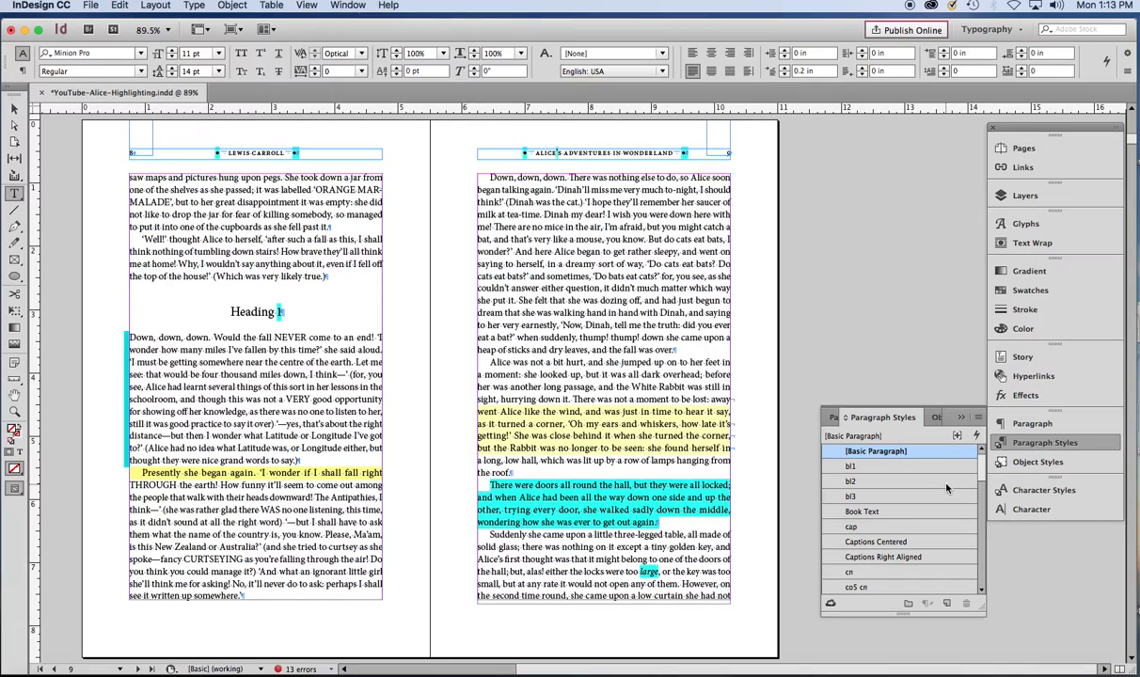
Step: Choose the Book Text paragraph style in the Paragraph Styles list
left_click(863, 510)
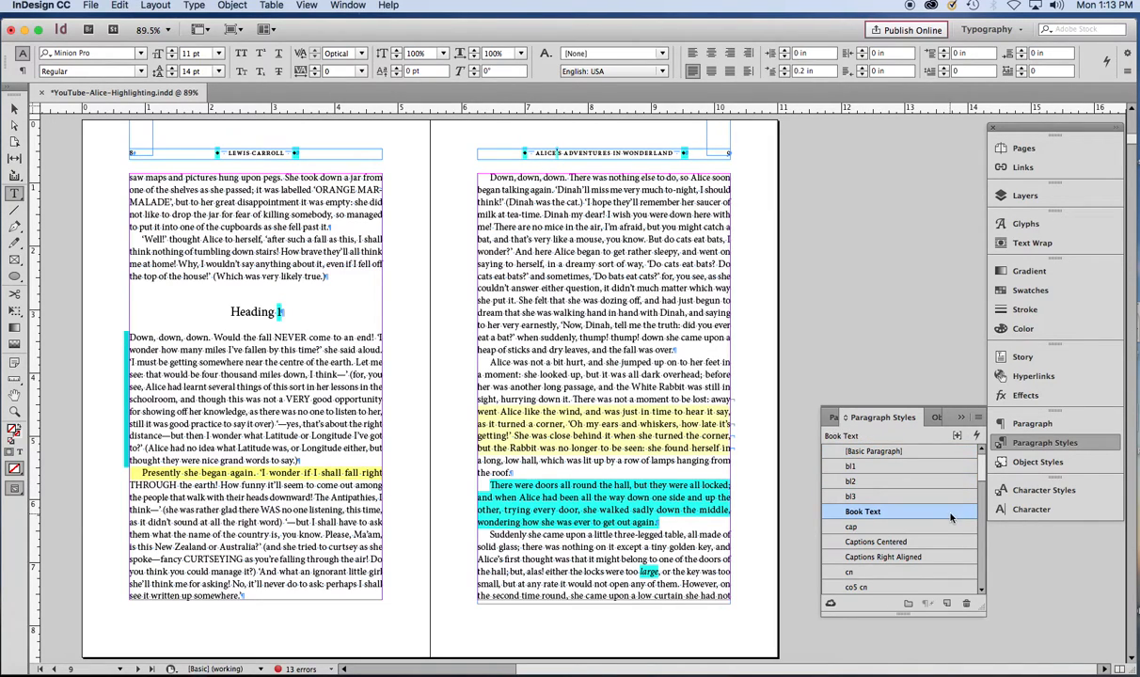
mouse_move(956, 435)
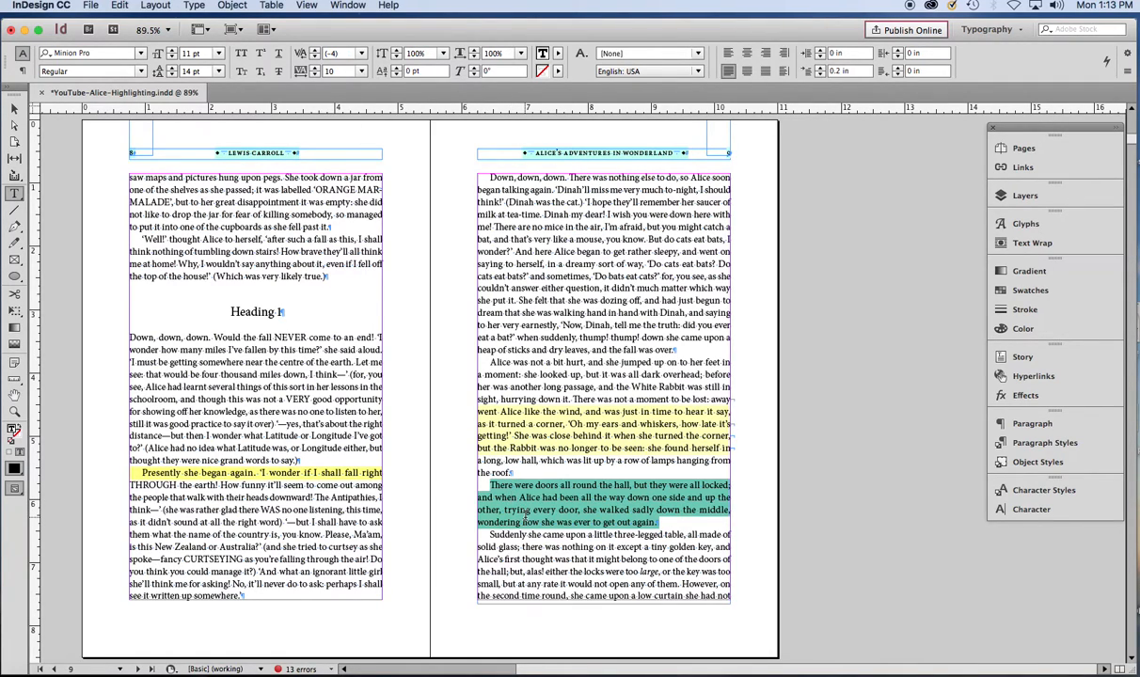
mouse_move(555, 435)
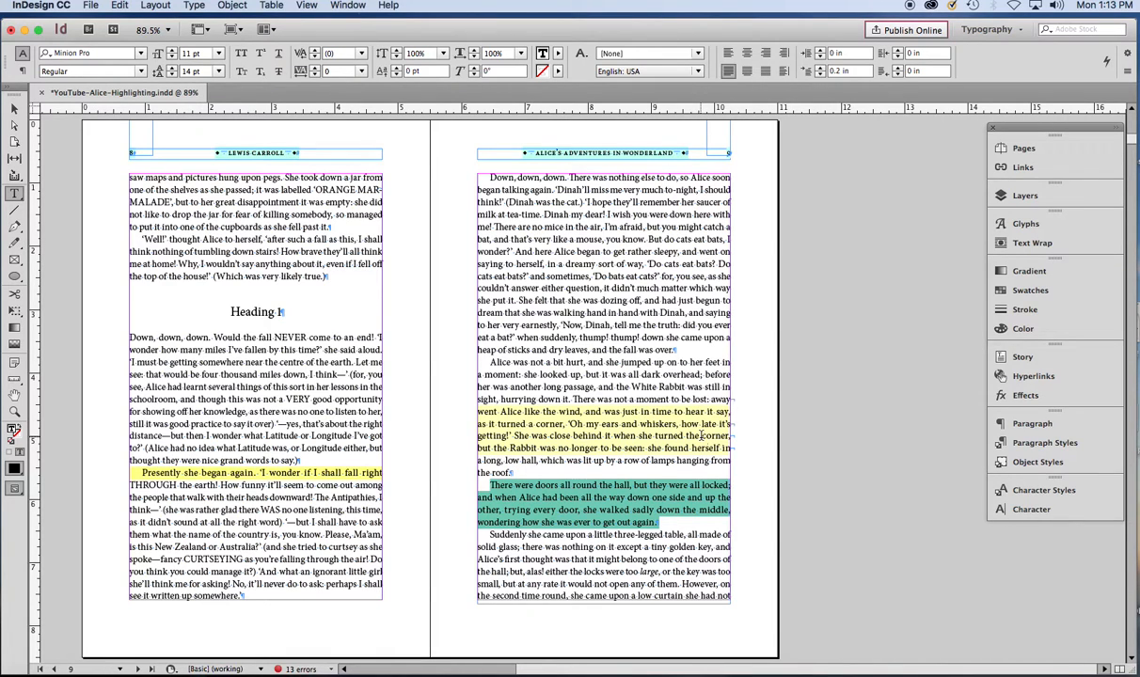
left_click(170, 29)
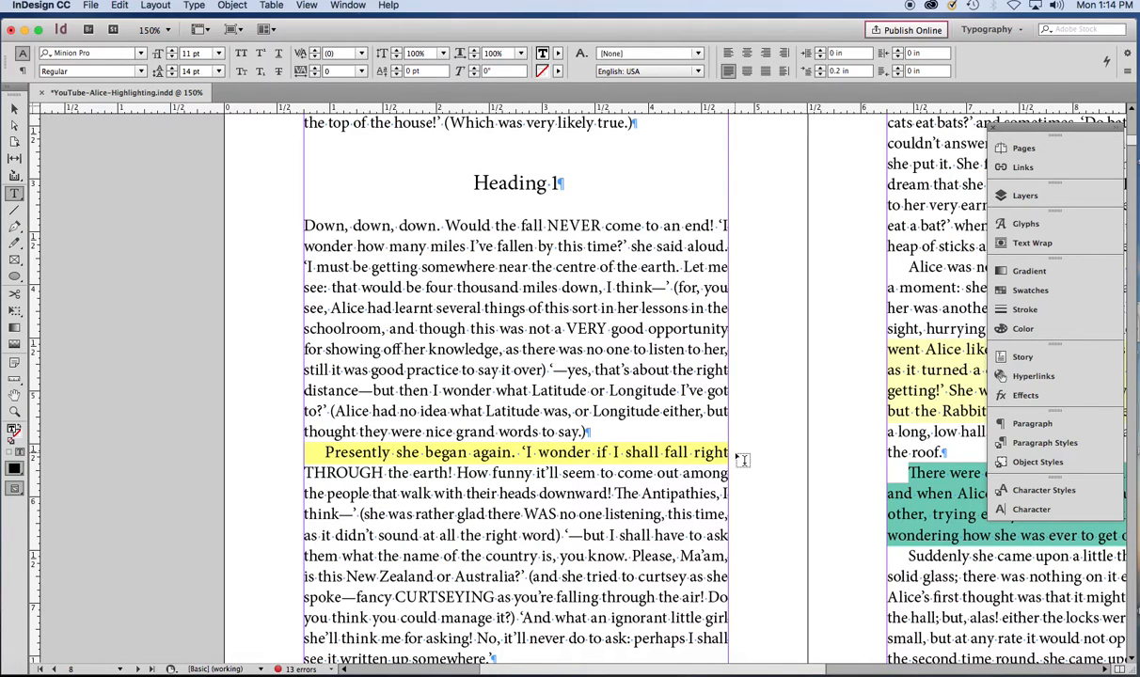
mouse_move(740, 463)
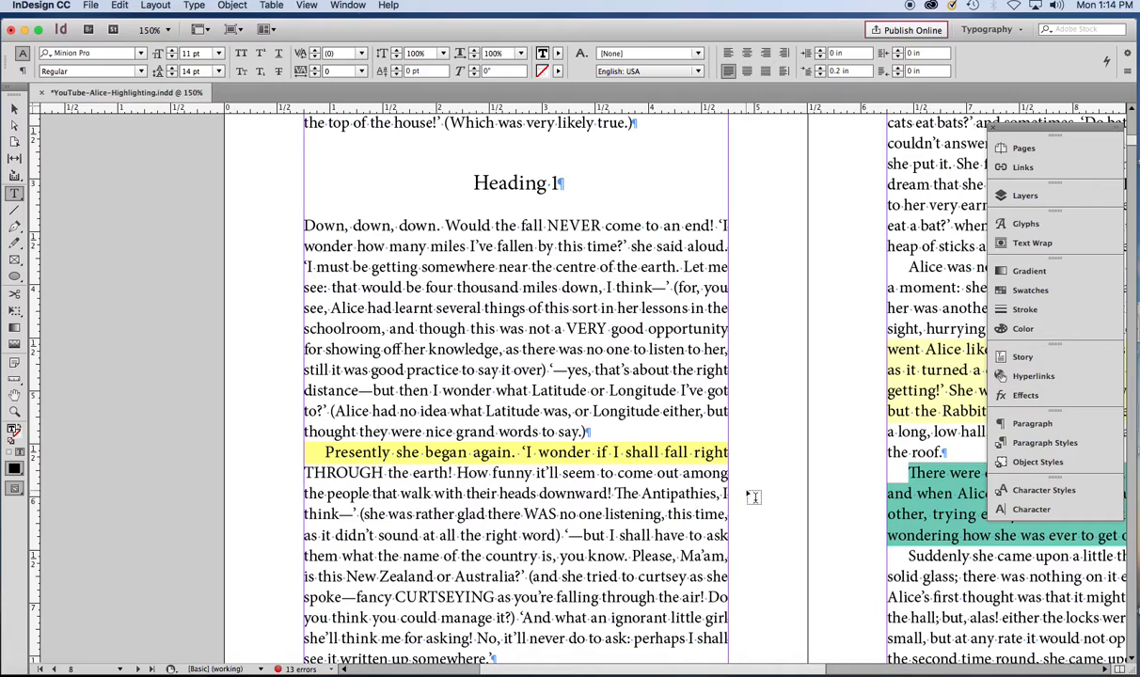
mouse_move(756, 478)
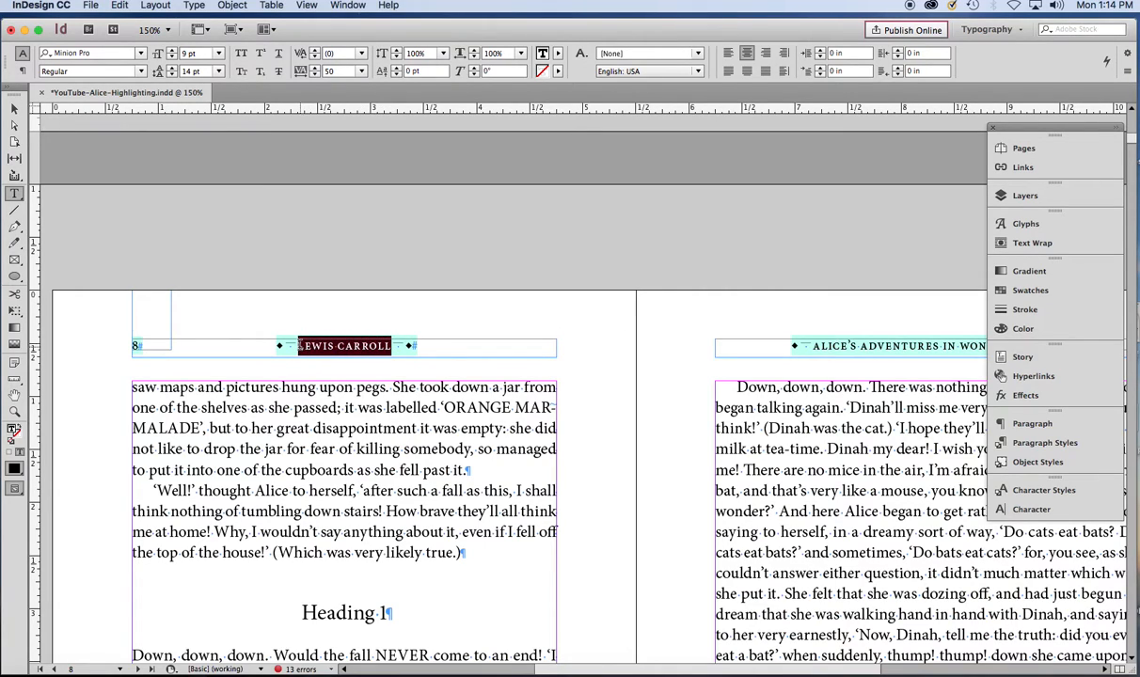
left_click(358, 53)
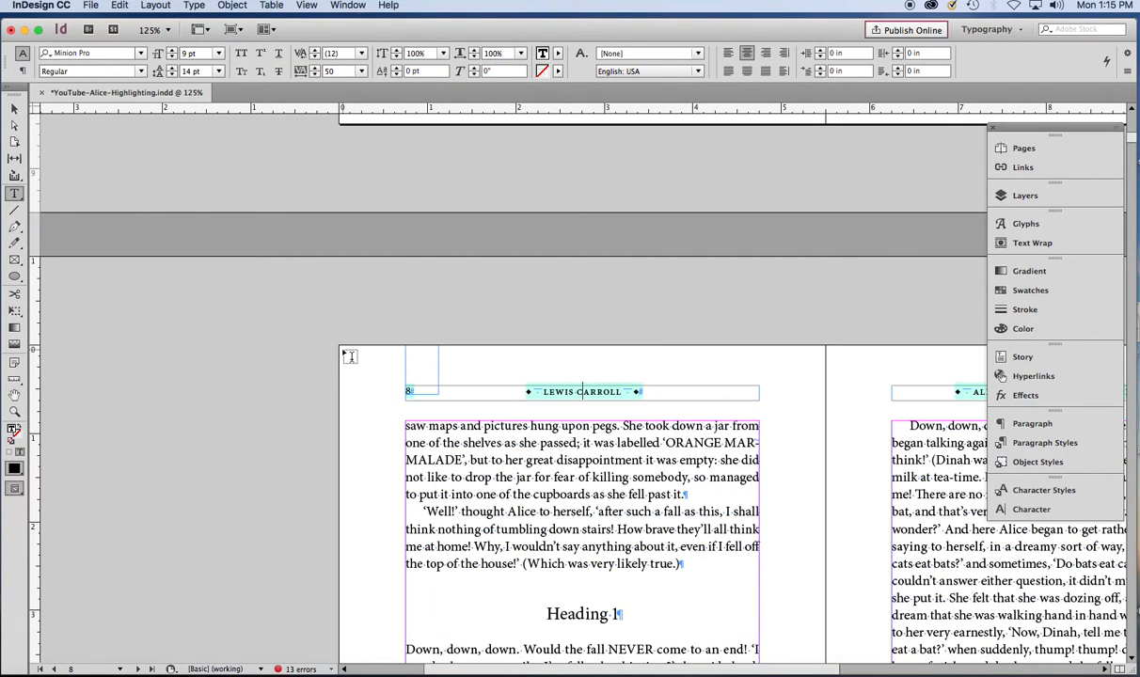
scroll("down", 3)
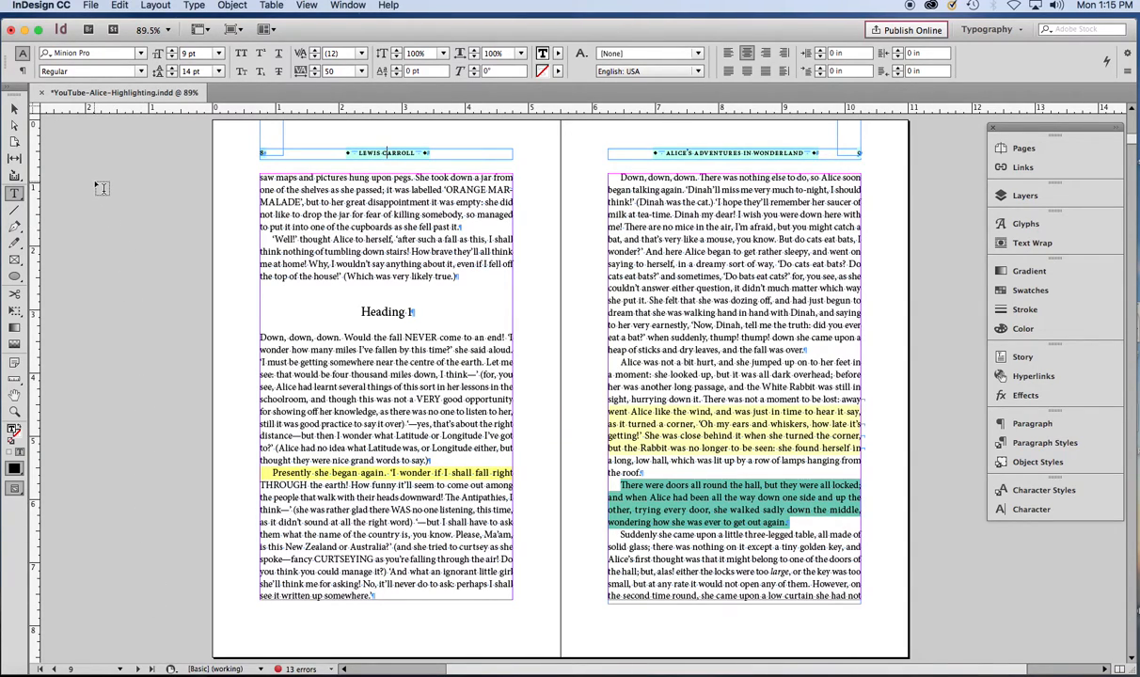
mouse_move(89, 156)
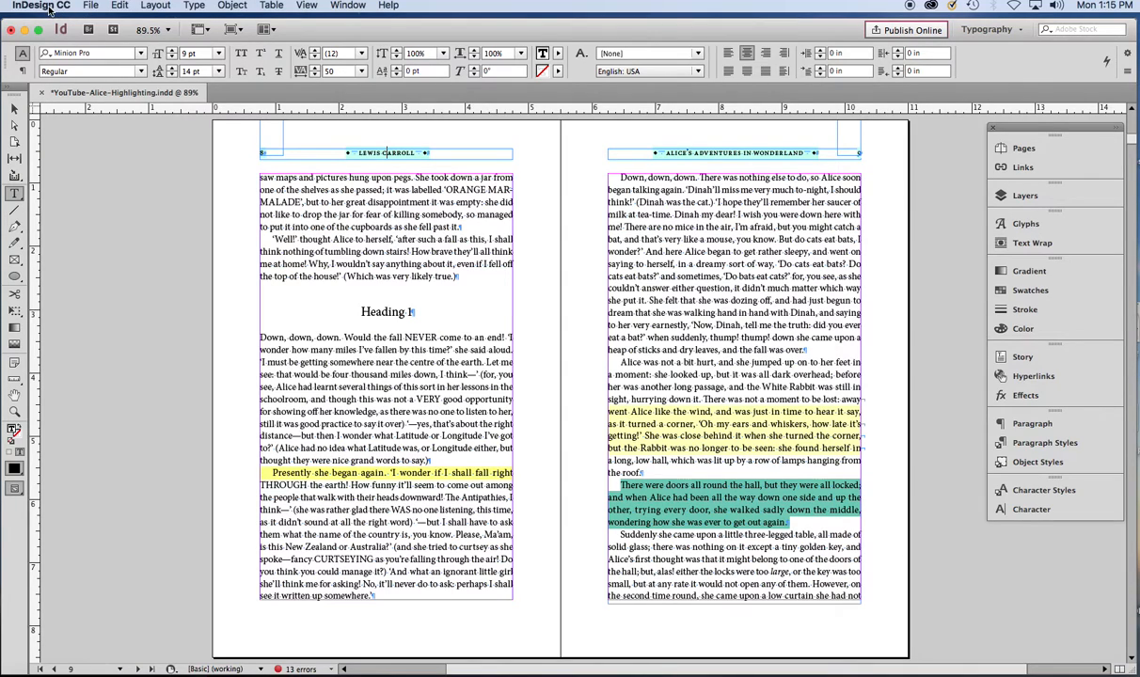
Step: Start opening Preferences > Composition from the InDesign CC menu
left_click(42, 5)
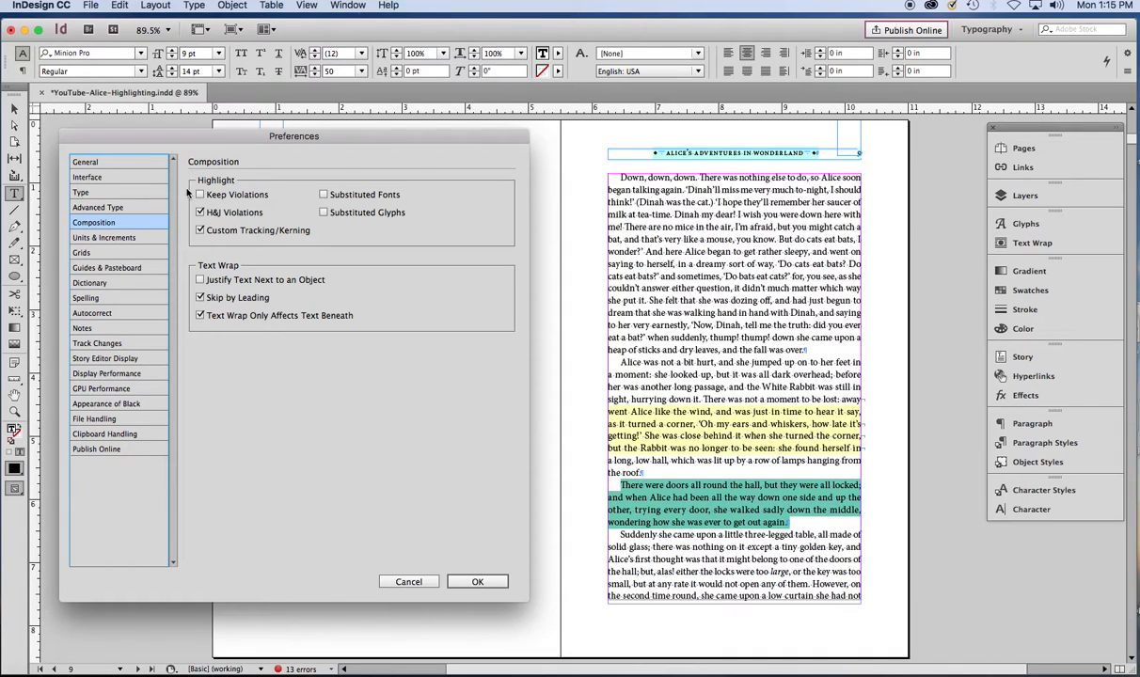
Step: Uncheck H&J Violations and Custom Tracking/Kerning highlighting and confirm with OK
left_click(201, 212)
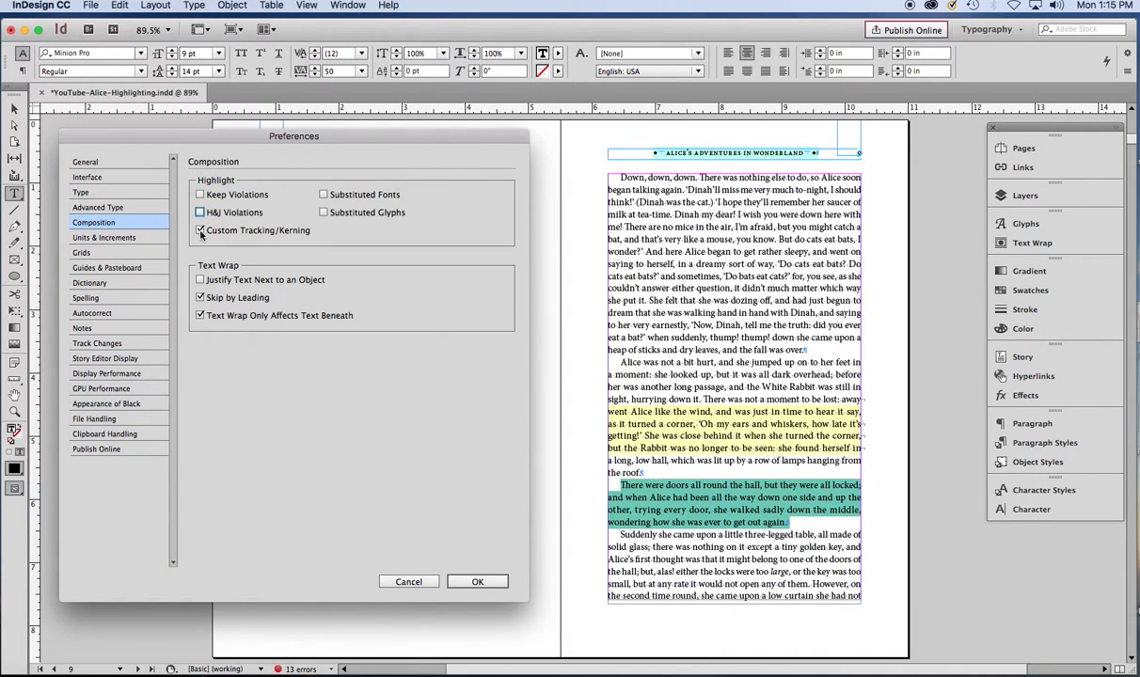
left_click(200, 230)
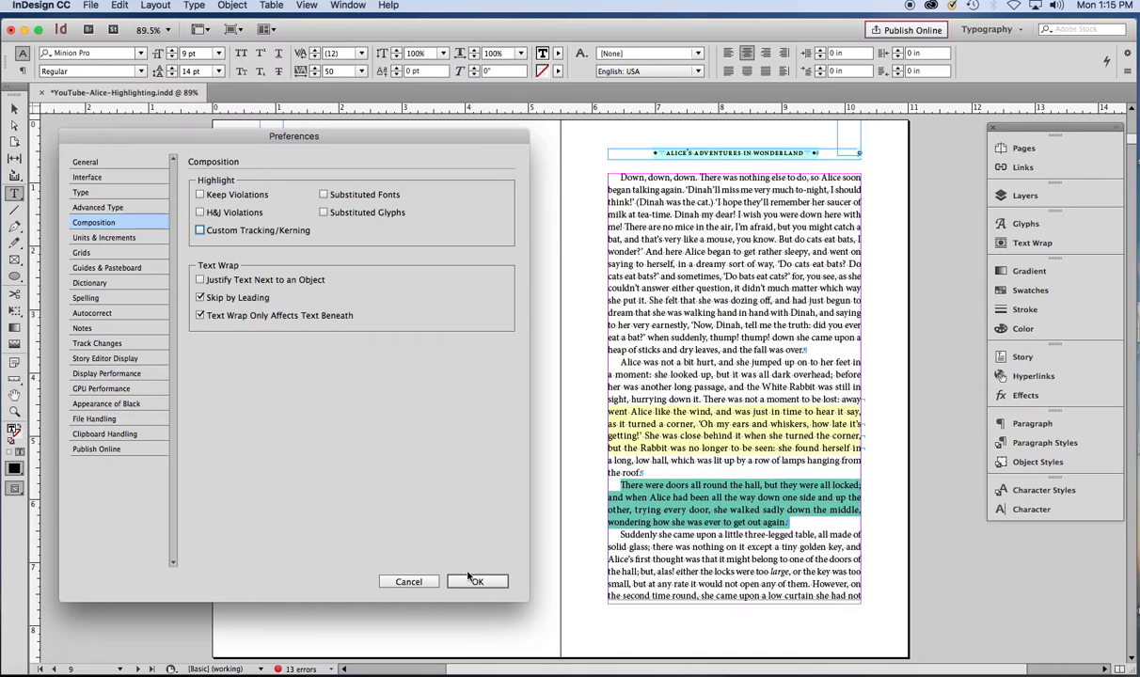
left_click(477, 582)
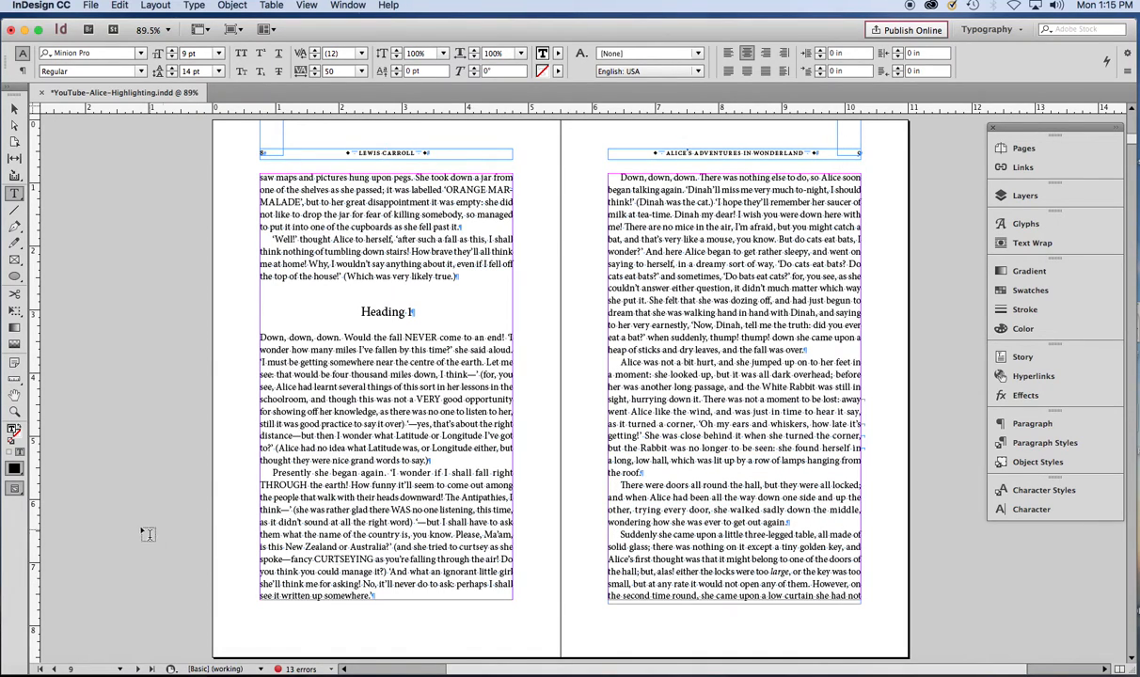